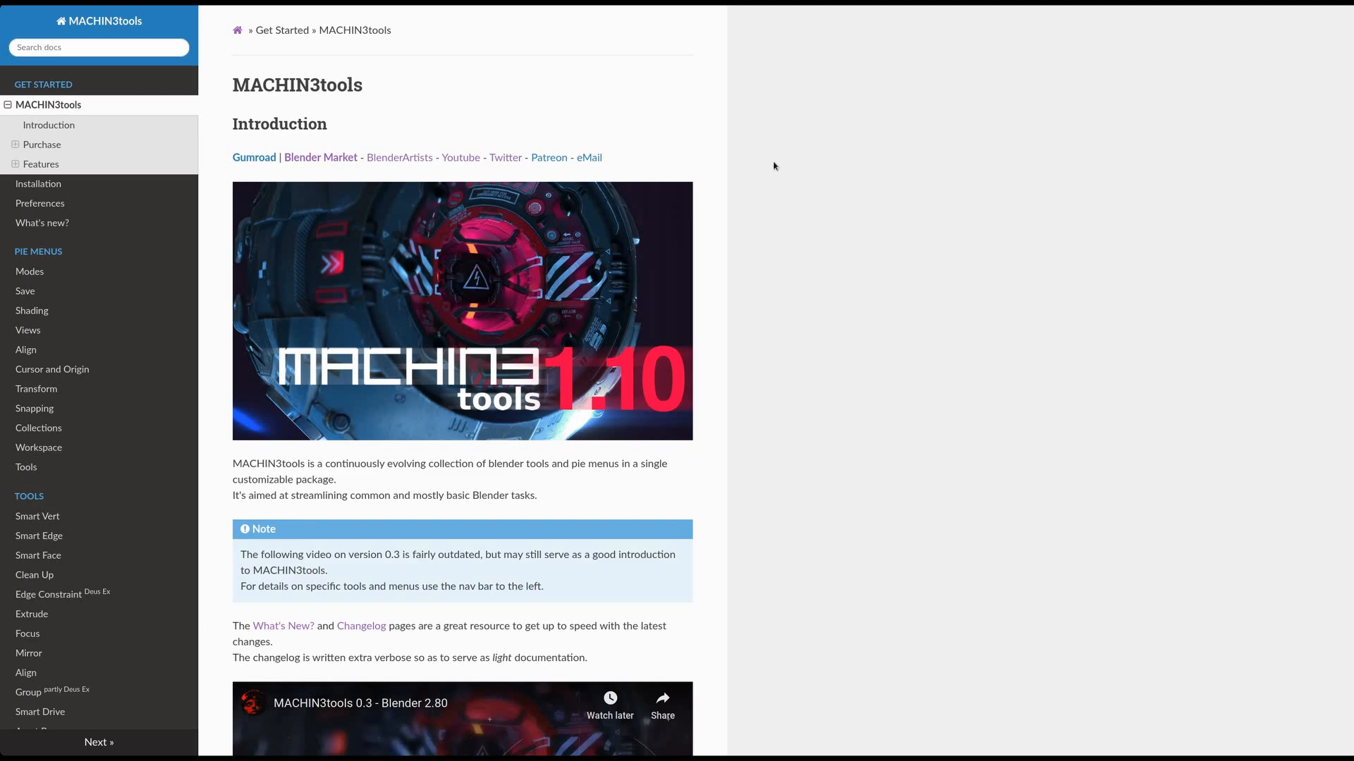
- Visit the Installation page, return to the introduction, then read through the What's new notes for 1.10
left_click(39, 183)
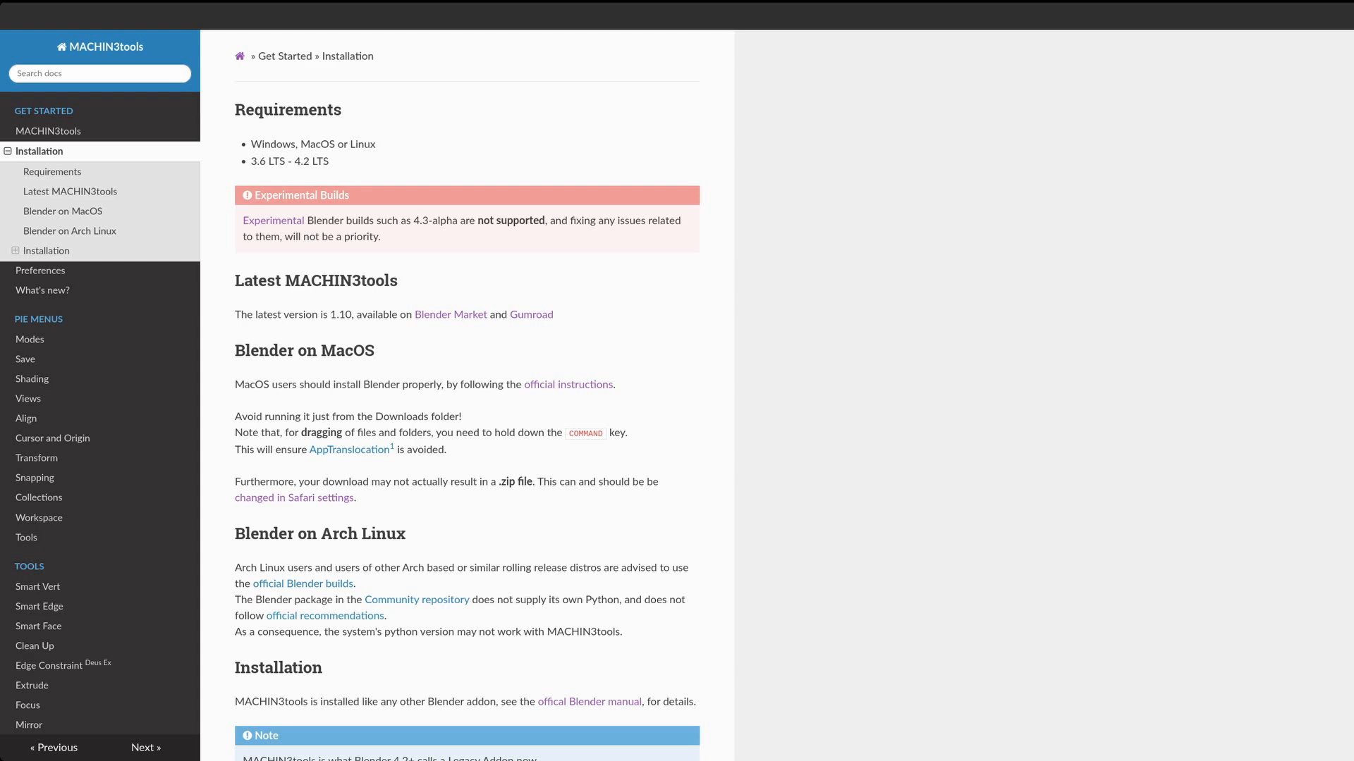
left_click(48, 130)
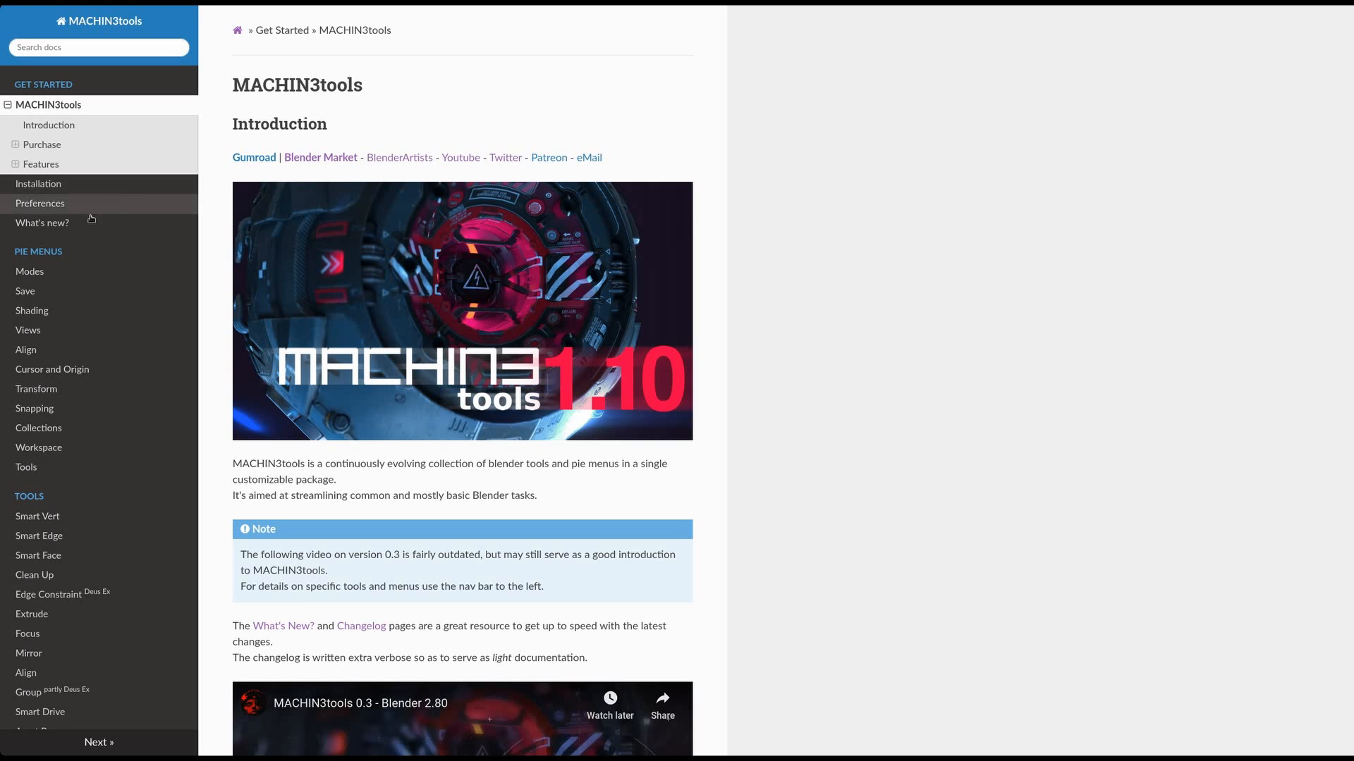
left_click(41, 223)
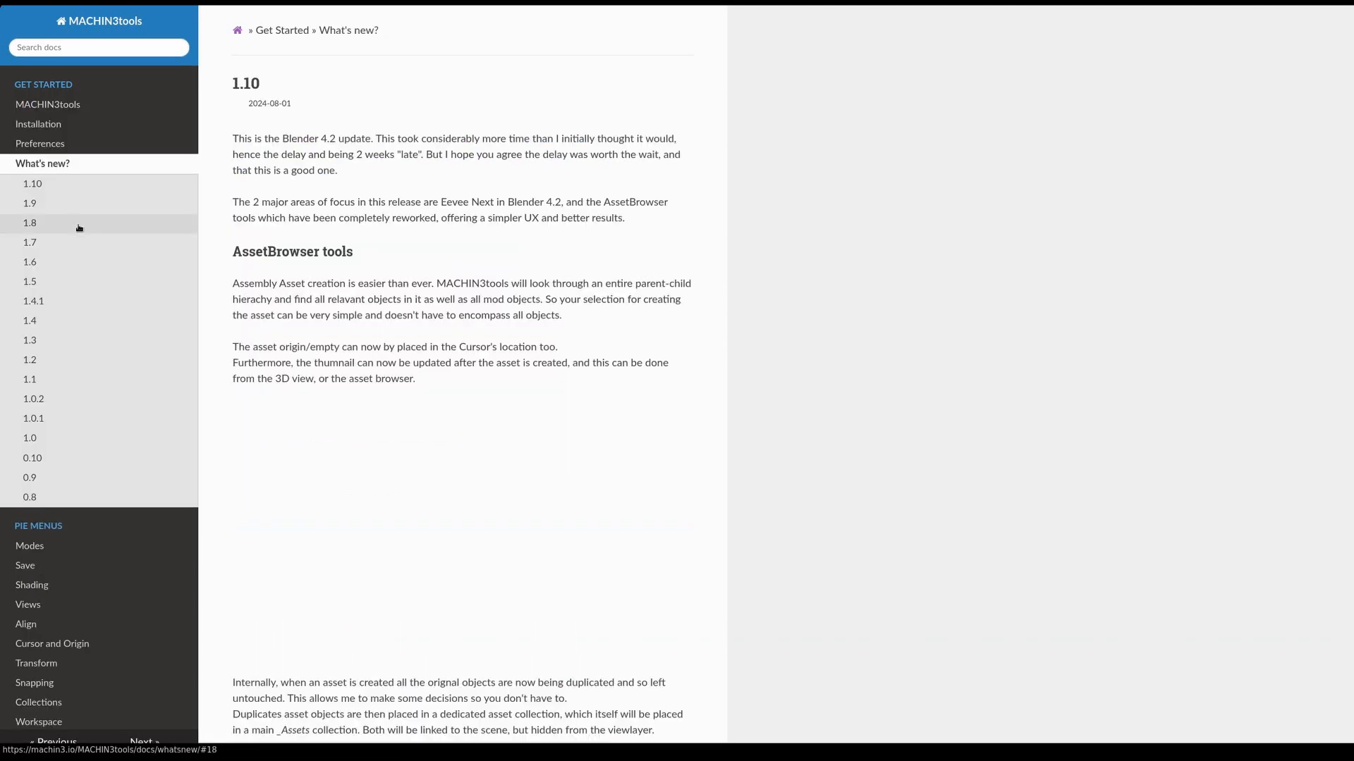
scroll("down", 3)
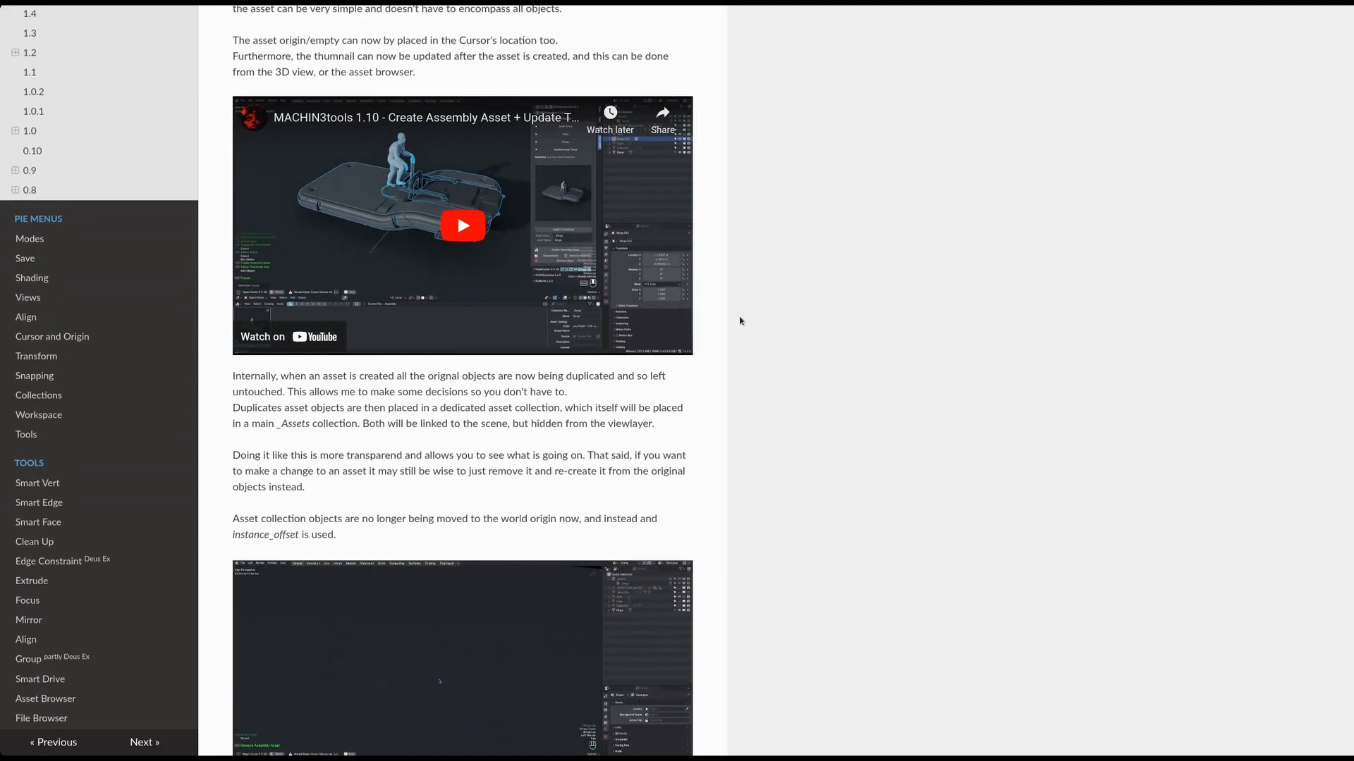
scroll("down", 3)
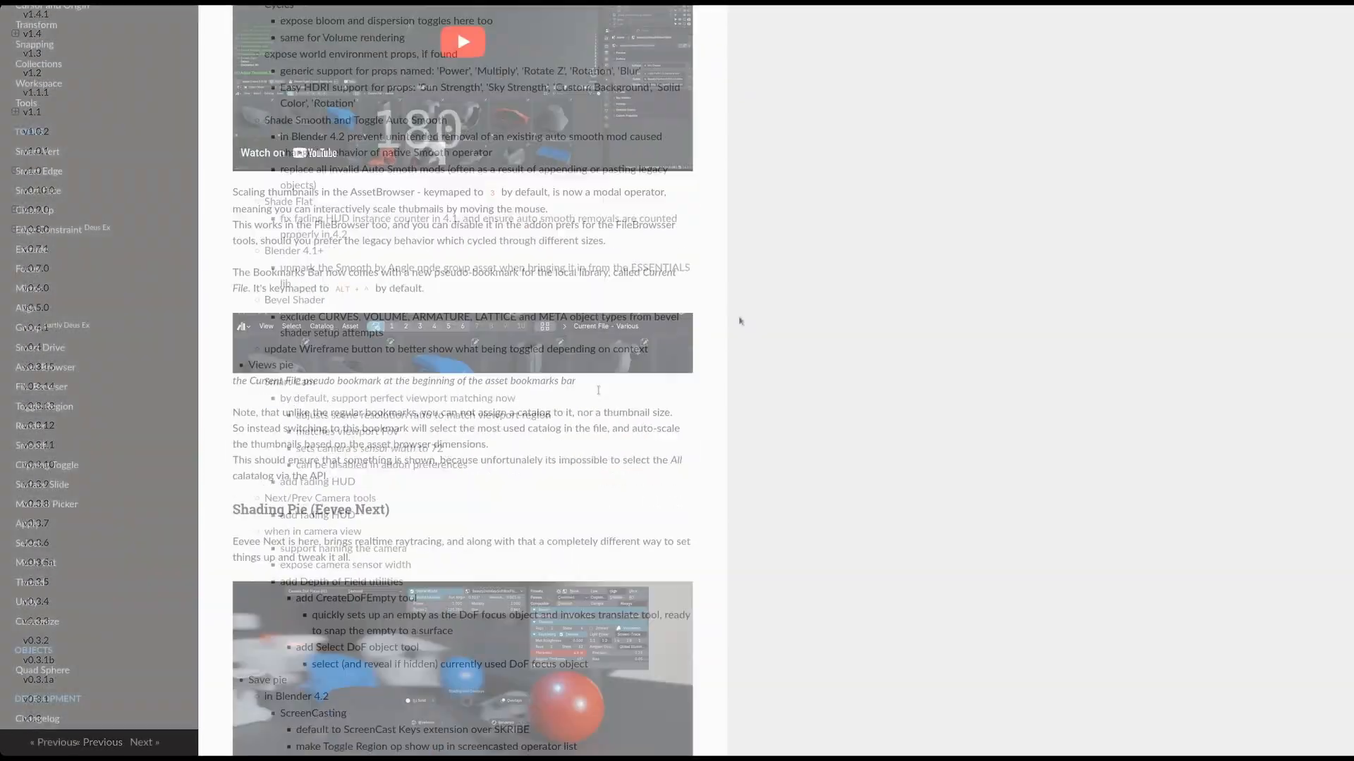
scroll("down", 3)
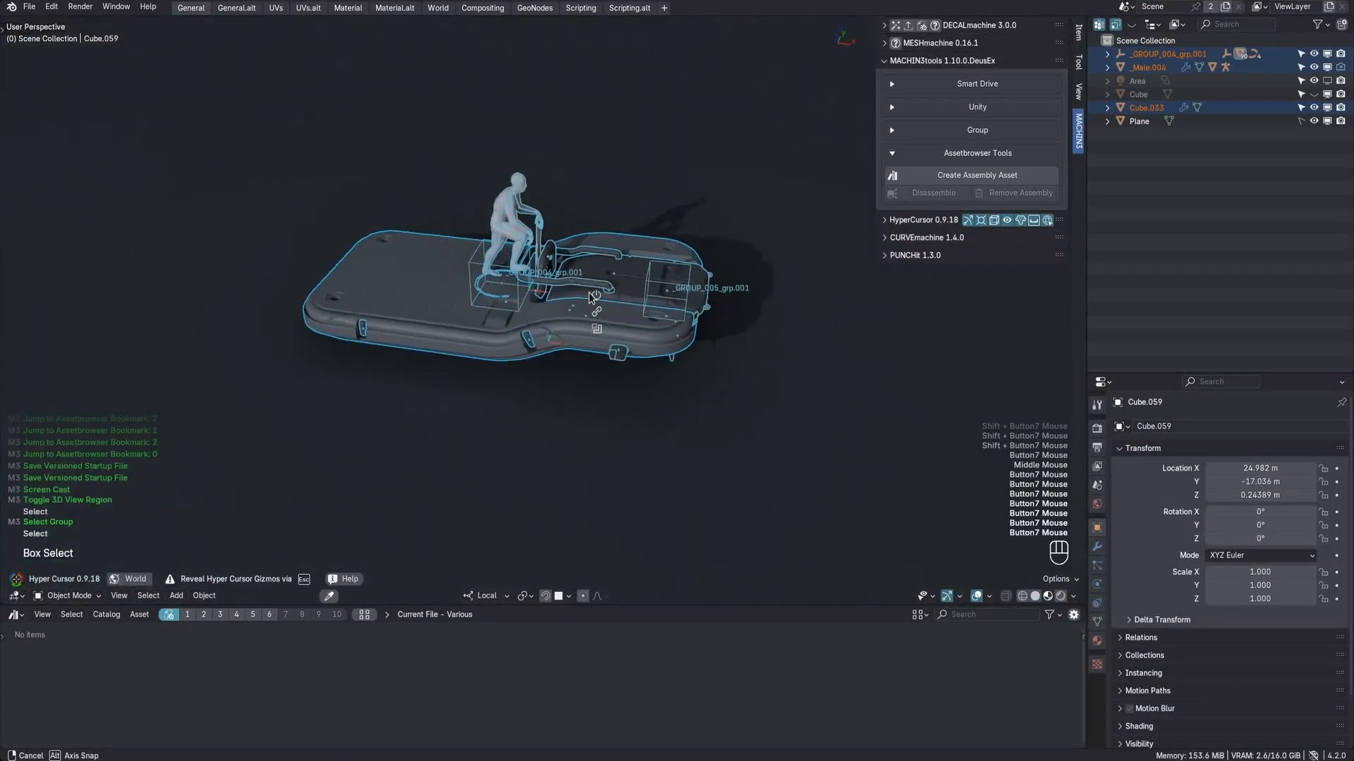
- Create an assembly asset named Barge in the Assembly catalog from the selected barge and rider
left_click(976, 175)
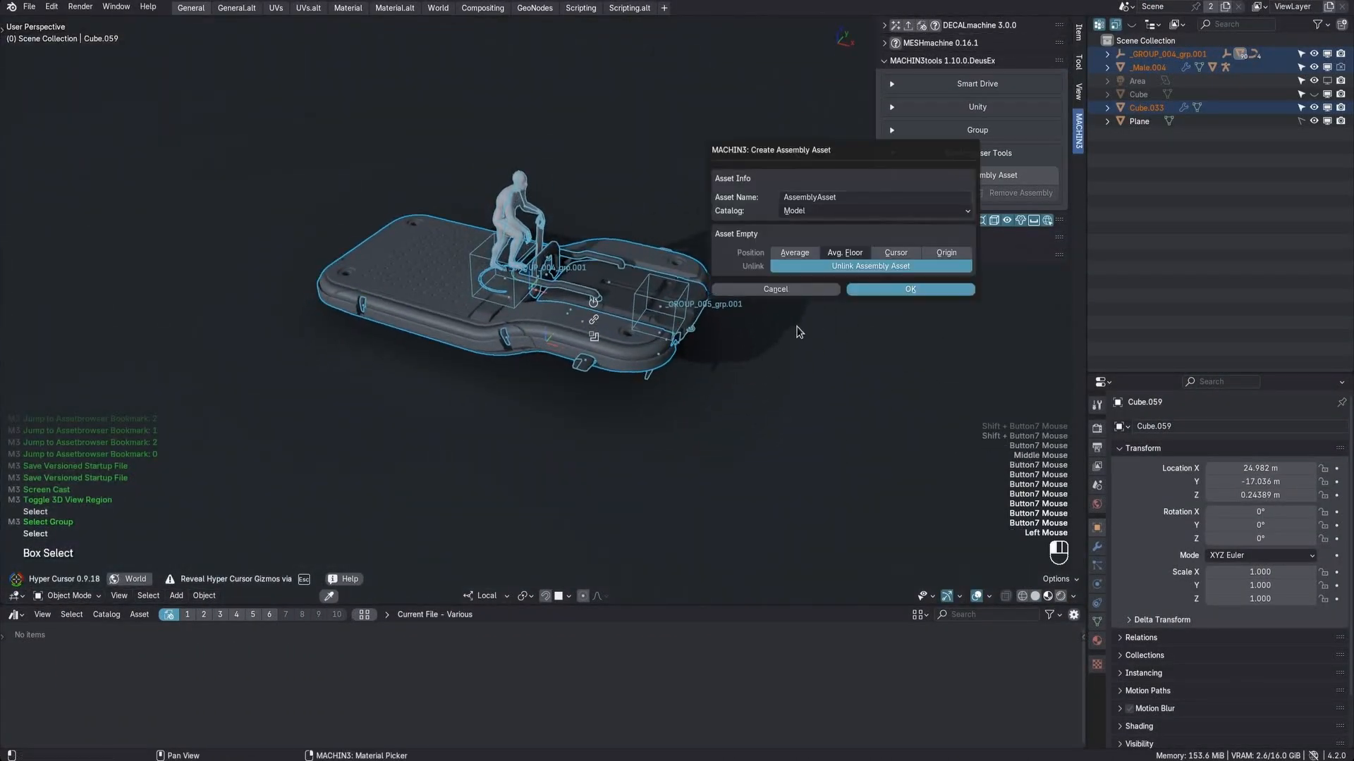
left_click(872, 210)
type("Barge")
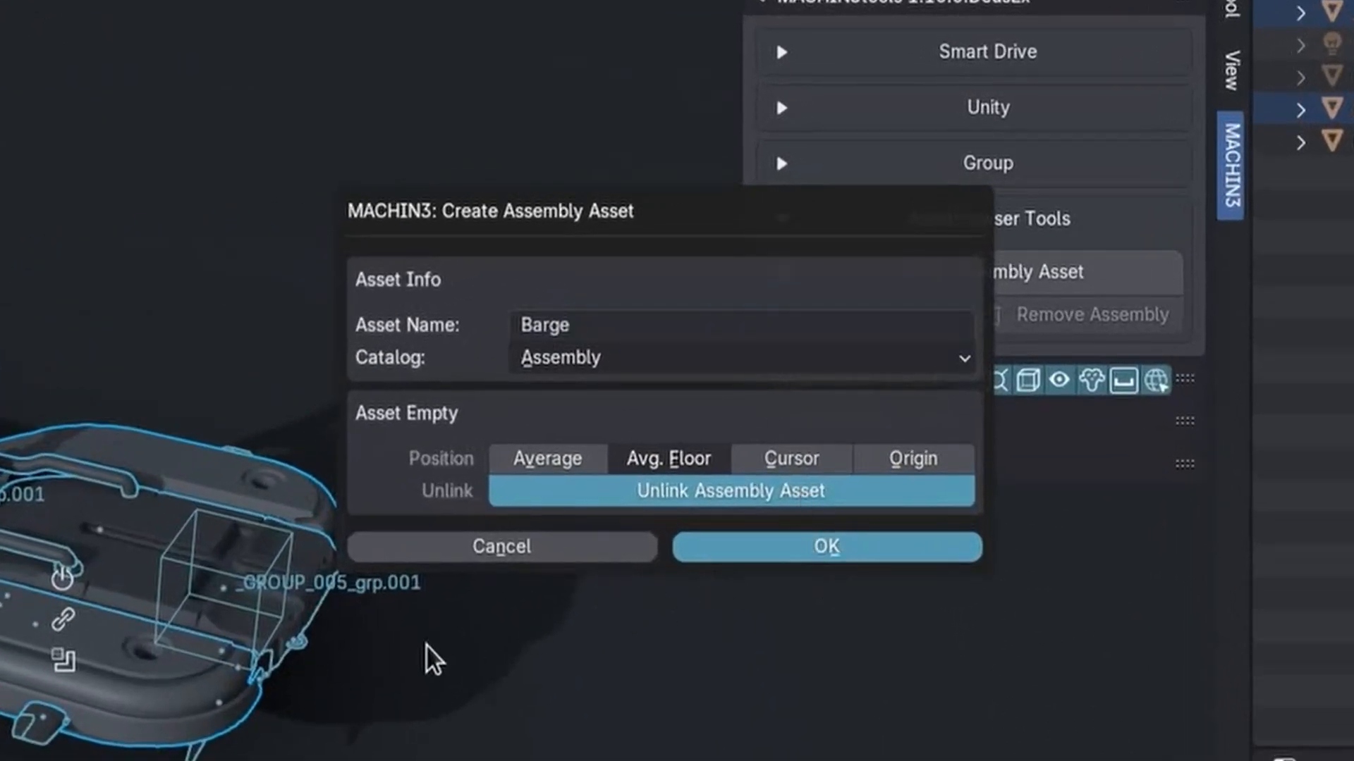
left_click(824, 546)
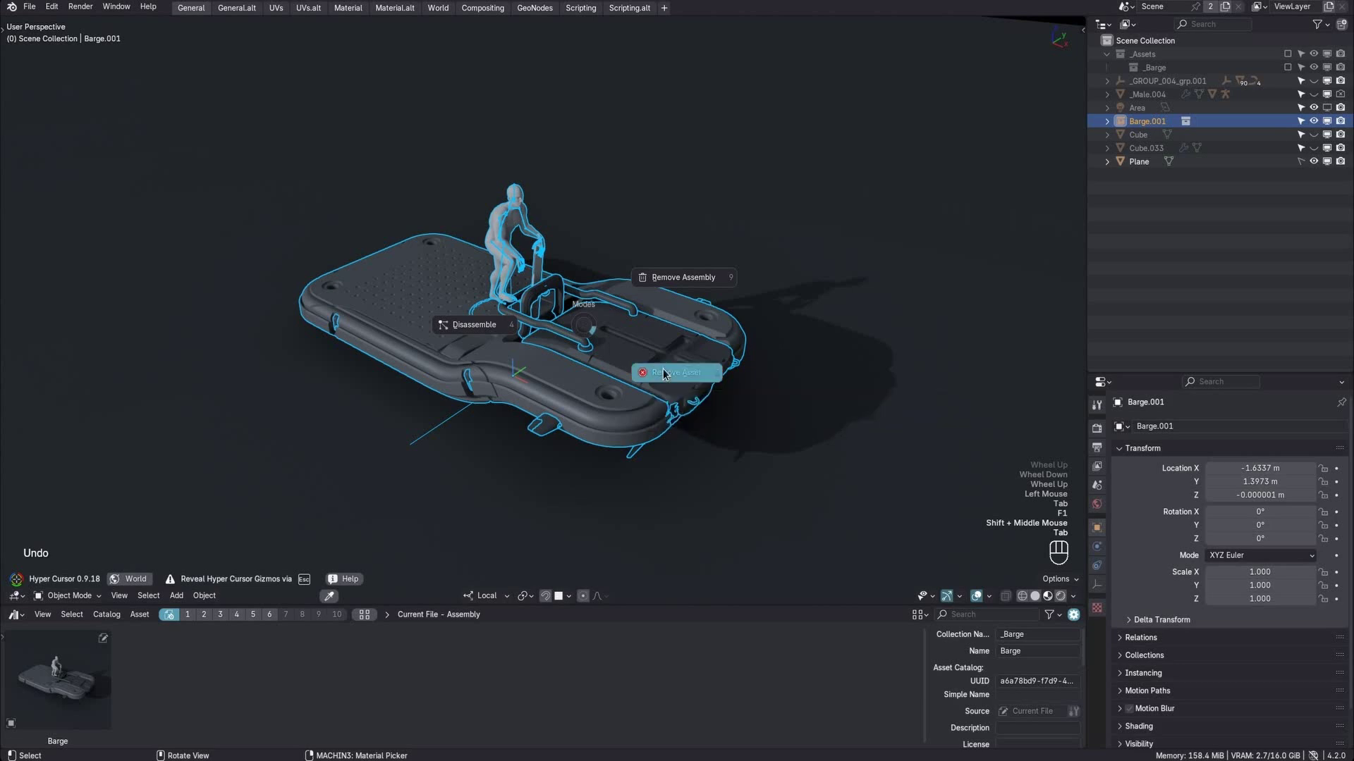
- Cancel removing the asset, switch to Rendered shading without overlays, and update the Barge thumbnail from the view
left_click(677, 372)
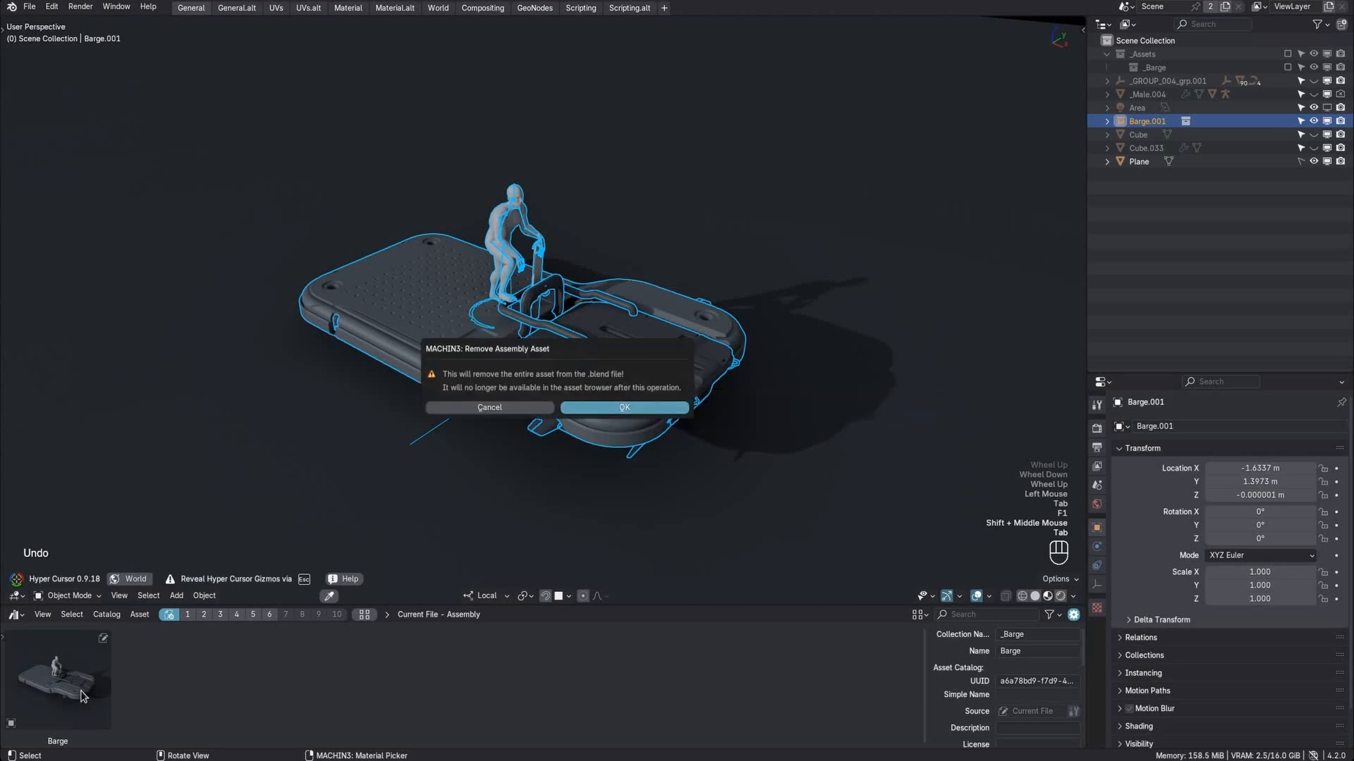
left_click(624, 406)
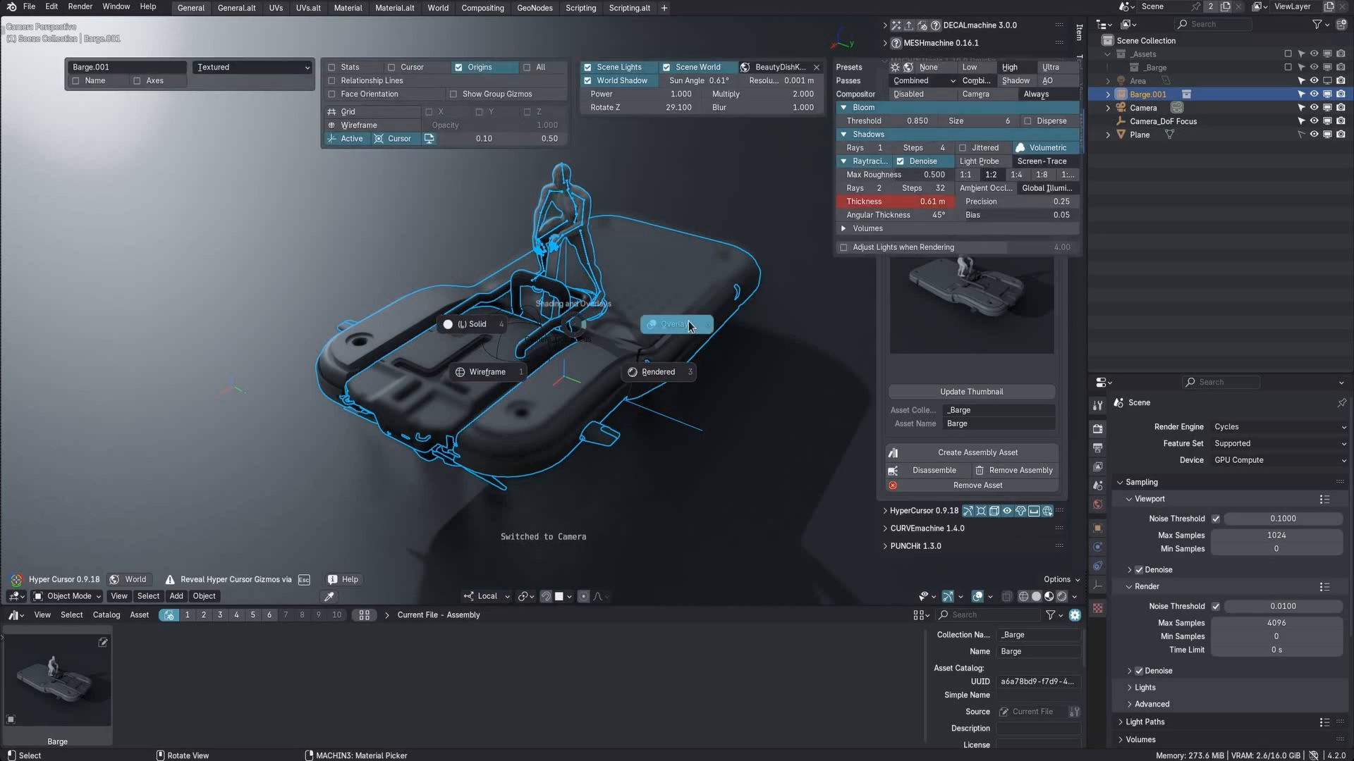
left_click(675, 324)
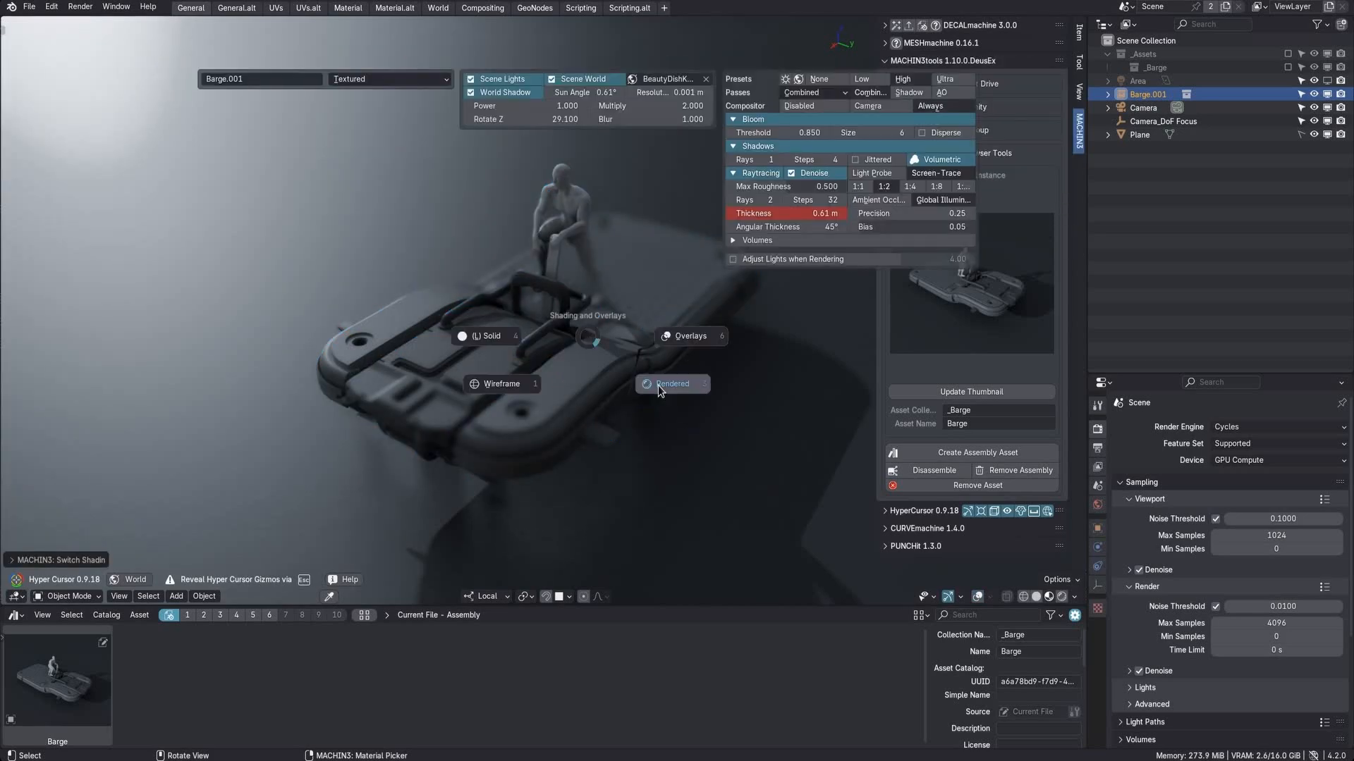
left_click(671, 383)
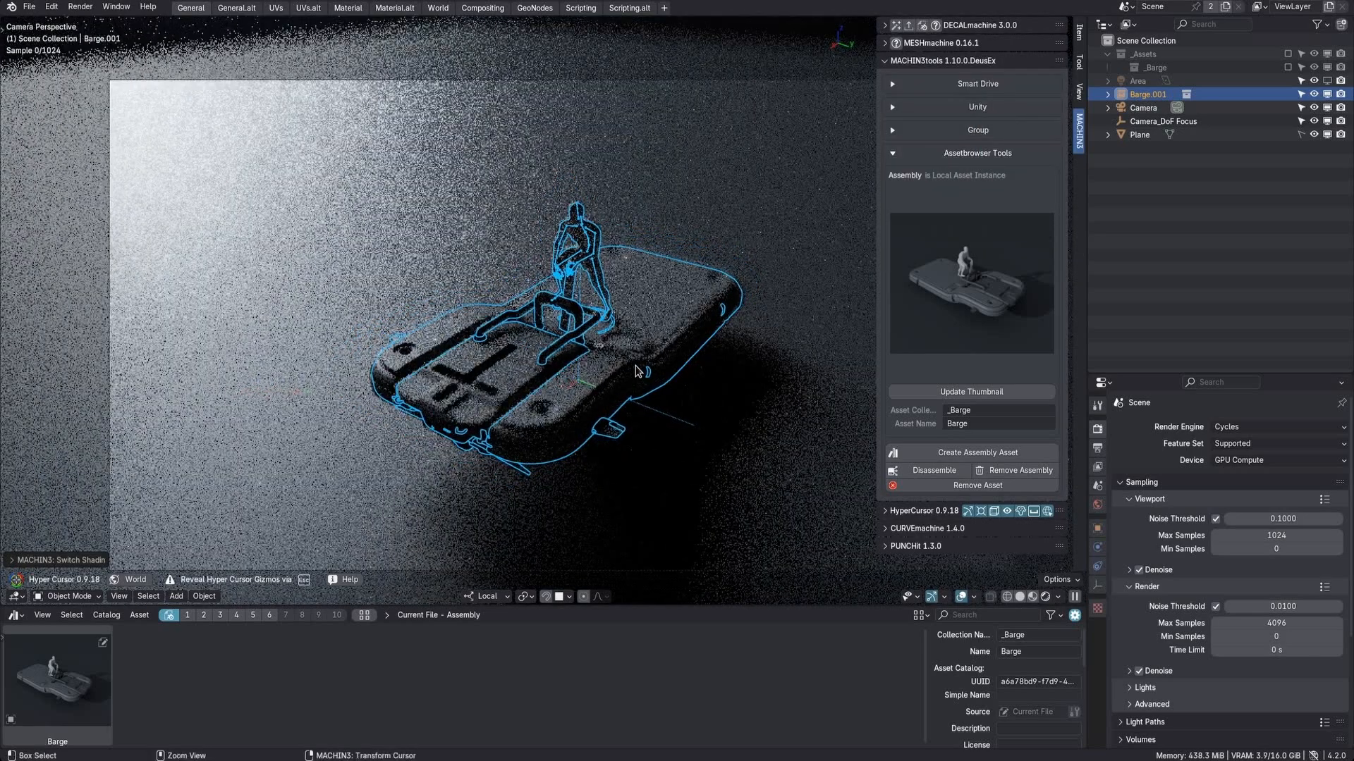
left_click(970, 390)
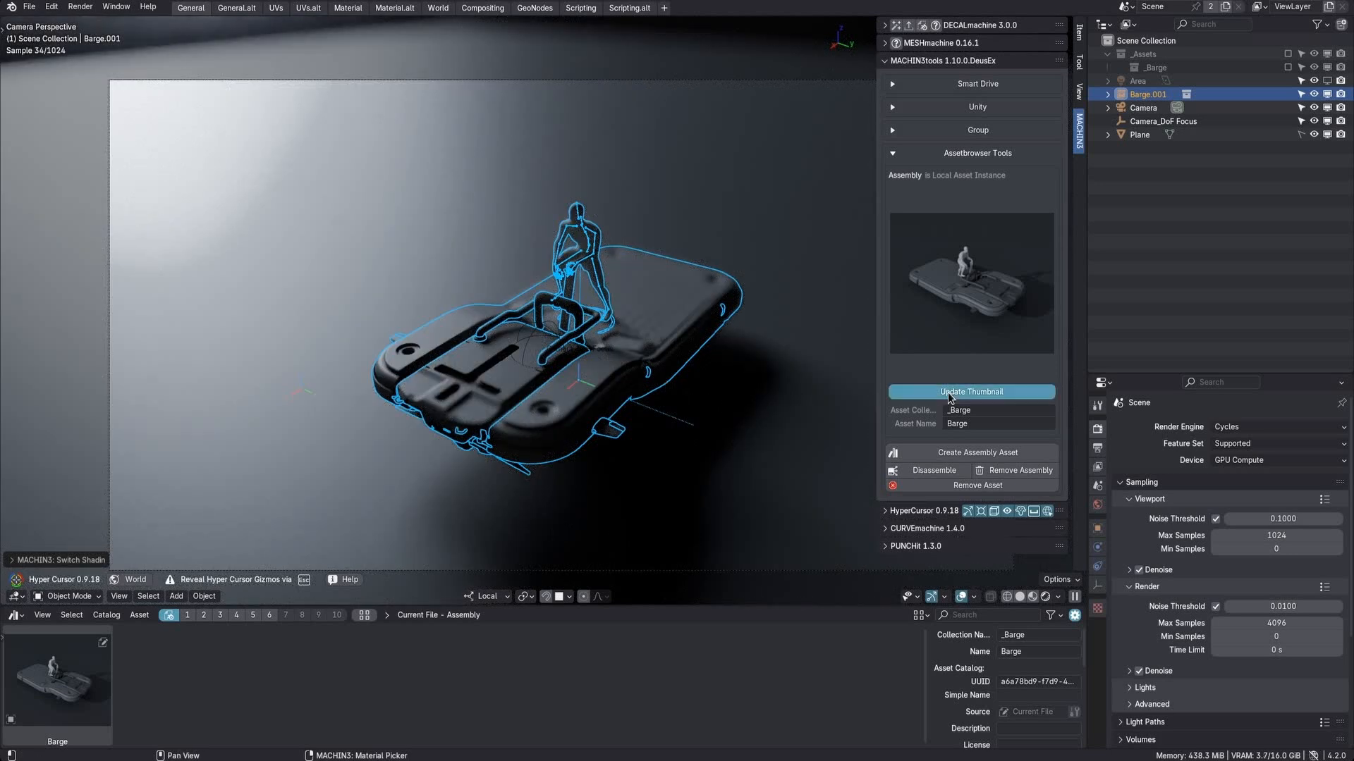
left_click(971, 390)
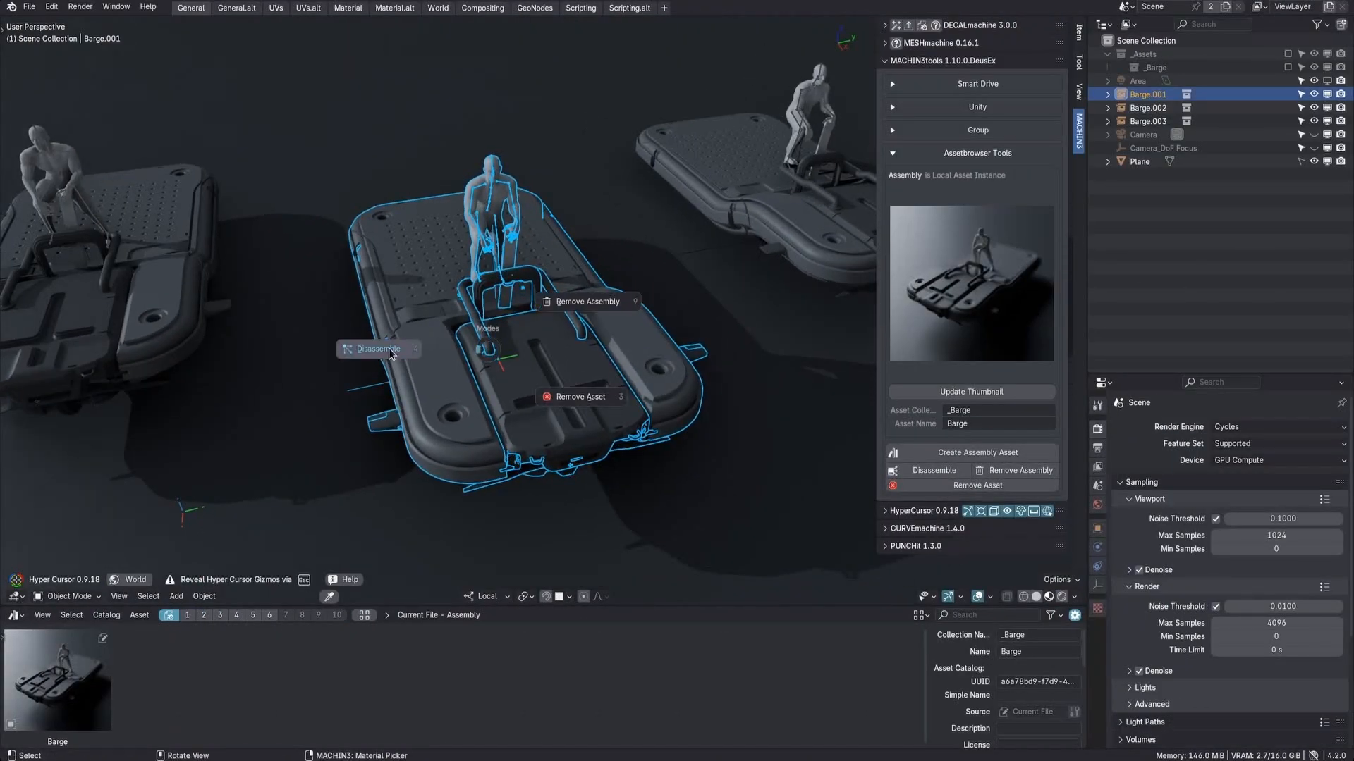
- Disassemble the barge assembly into parts and browse the parts file's asset grid
left_click(378, 349)
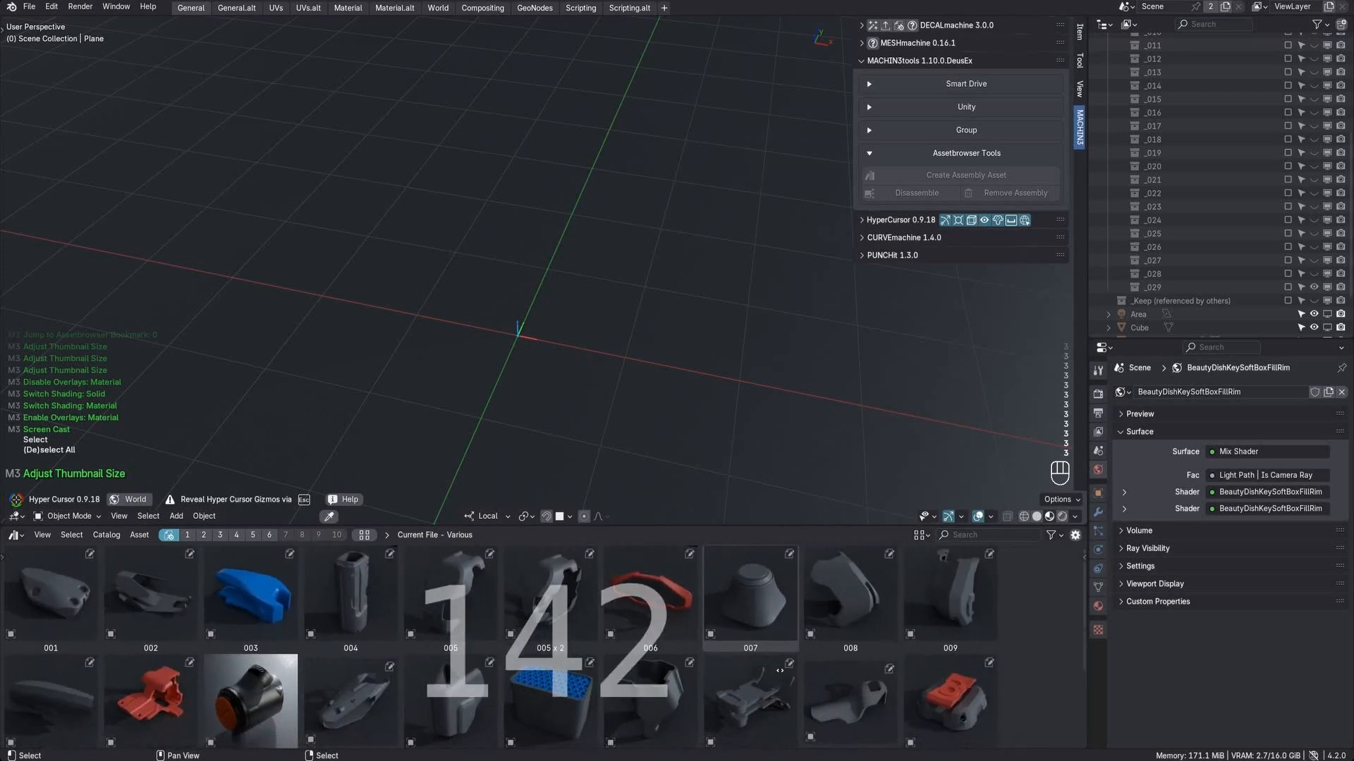
scroll("down", 3)
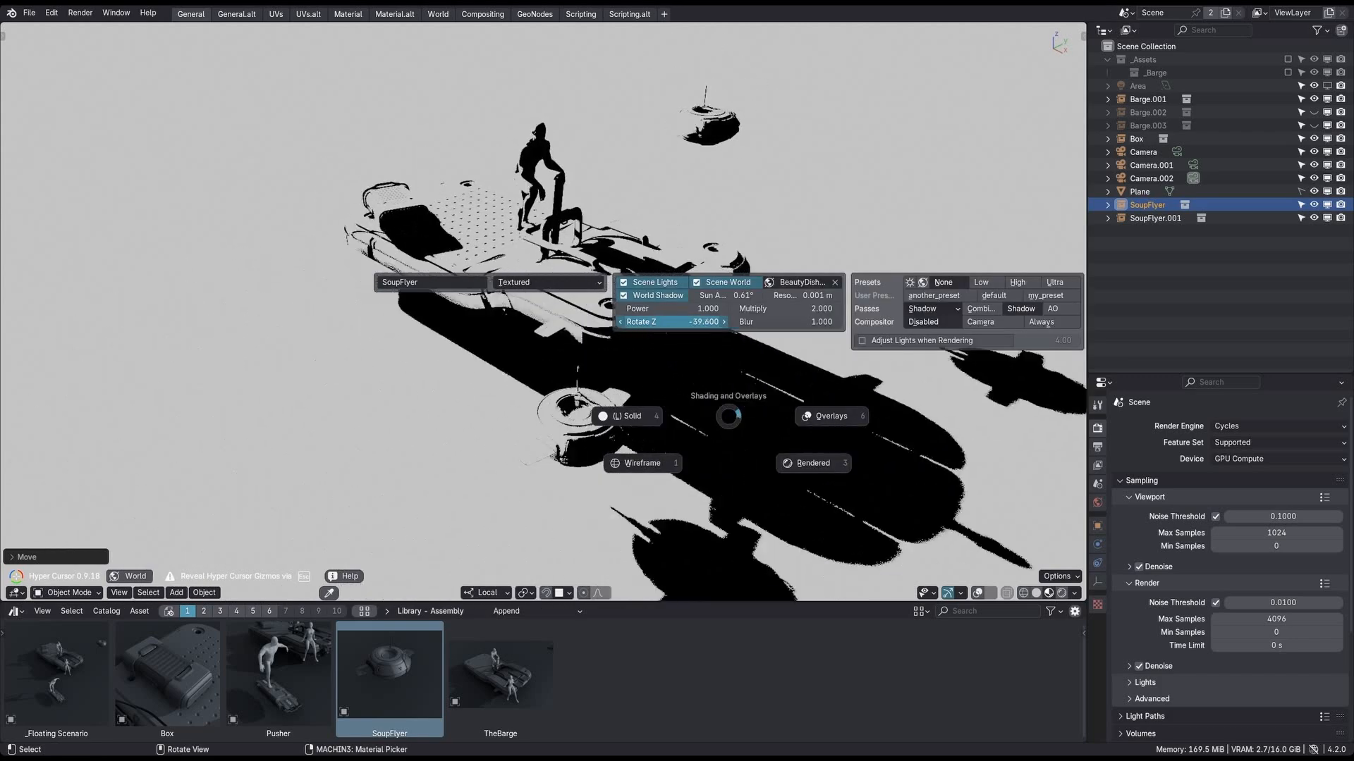
- Rotate the world lighting around Z so the SoupFlyer assemblies cast long shadows
left_click_drag(639, 321, 724, 322)
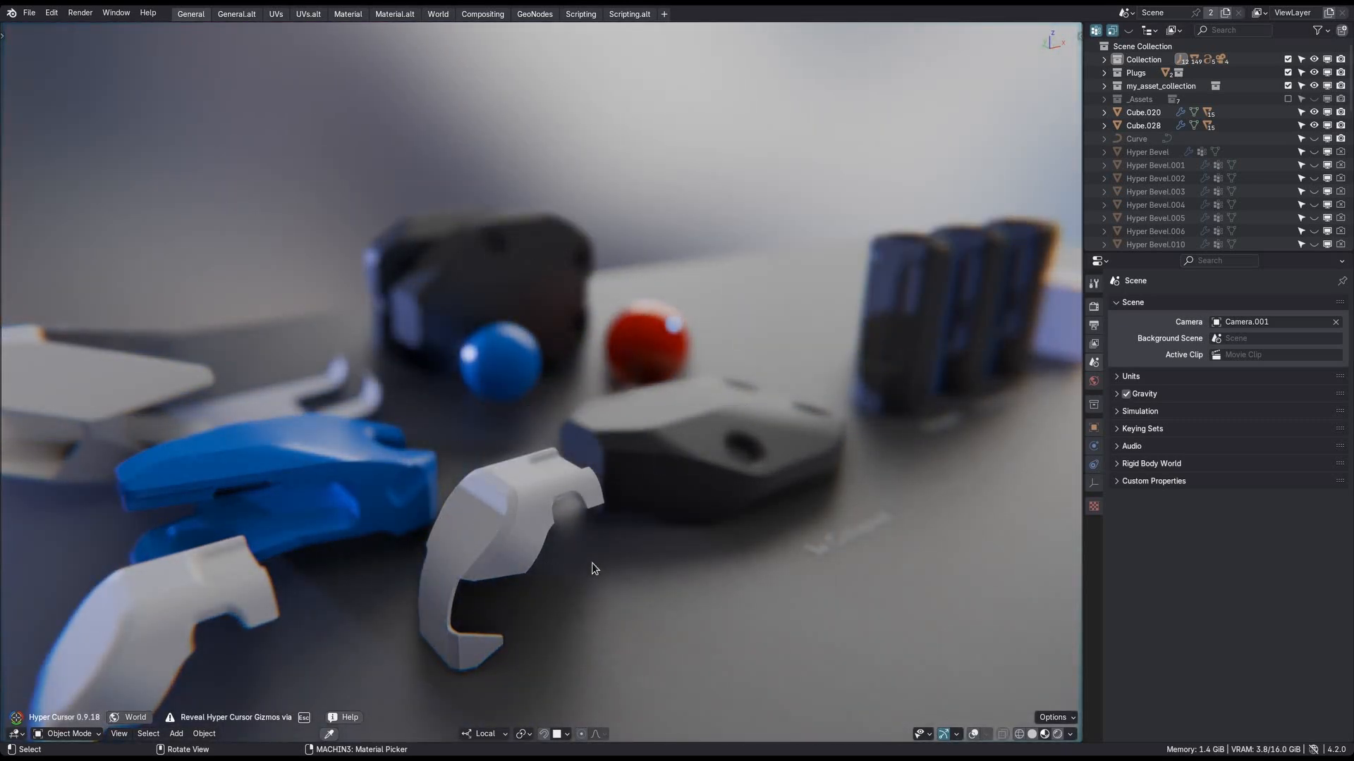
- View the parts scene through Camera.001 in Rendered shading with depth of field
left_click(592, 567)
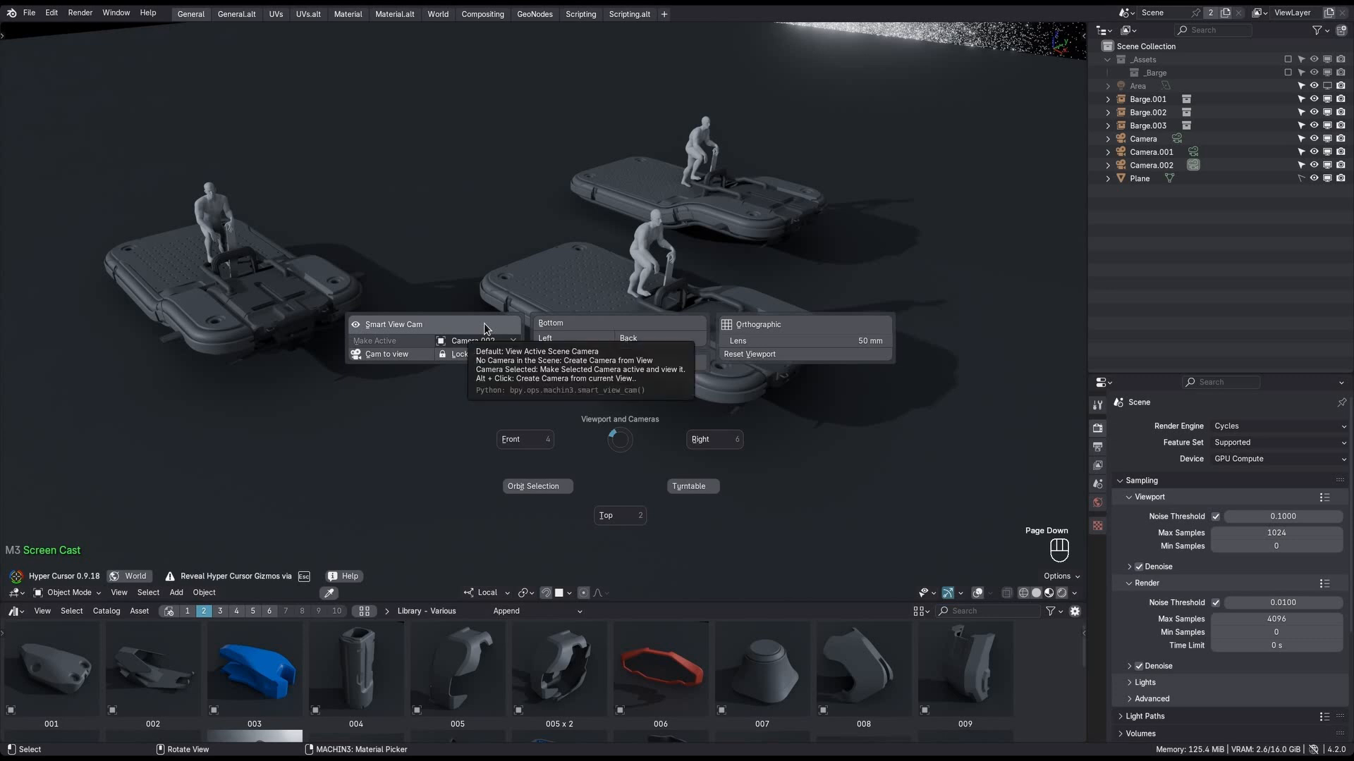
- Create a Smart View Cam, add a DoF focus empty and place it on a barge
left_click(394, 324)
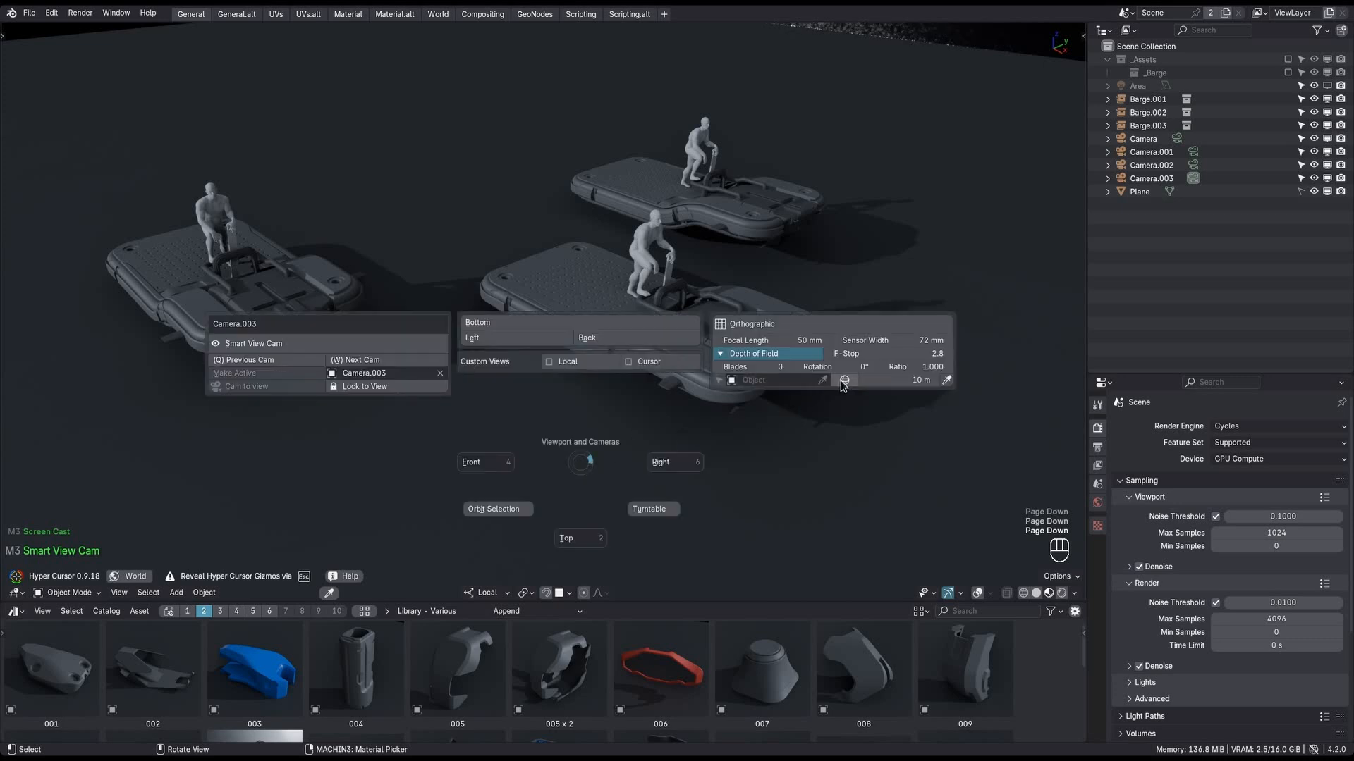
left_click(845, 379)
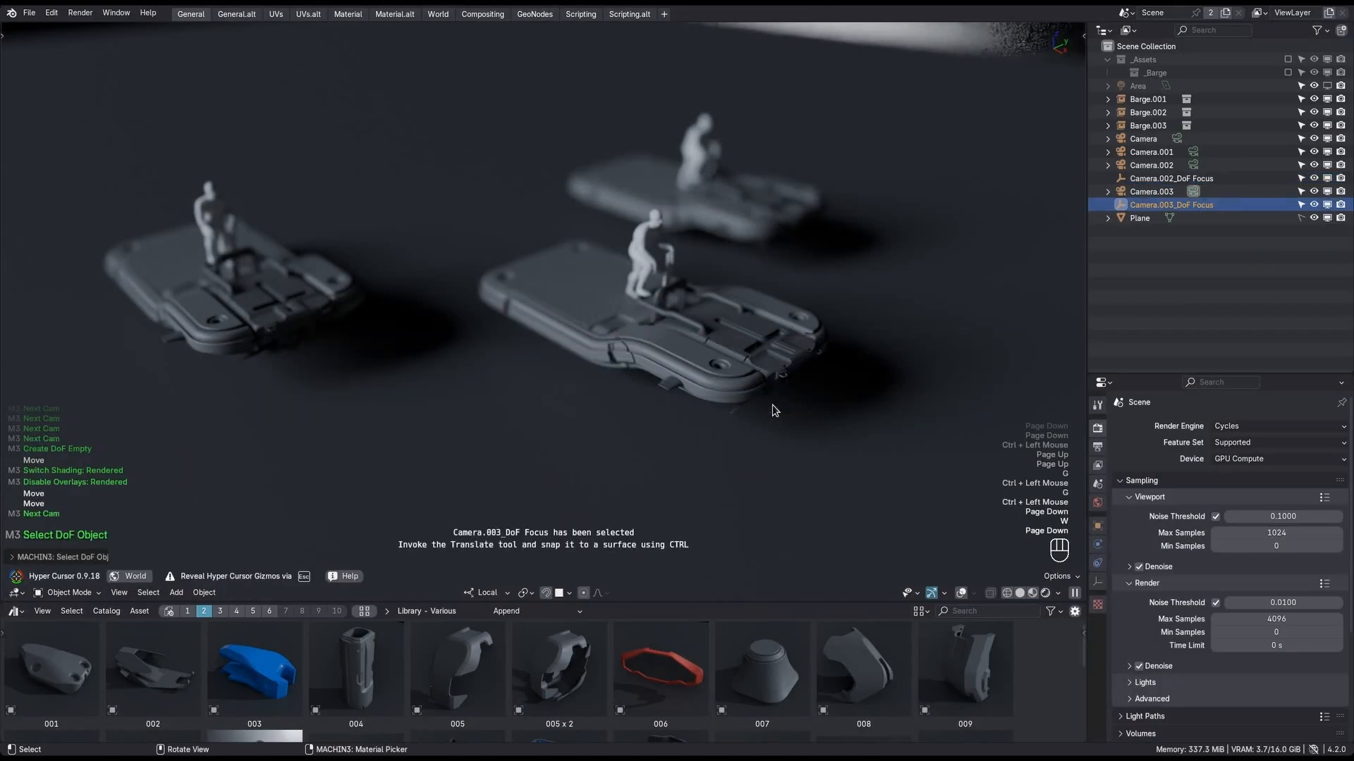
mouse_move(600, 512)
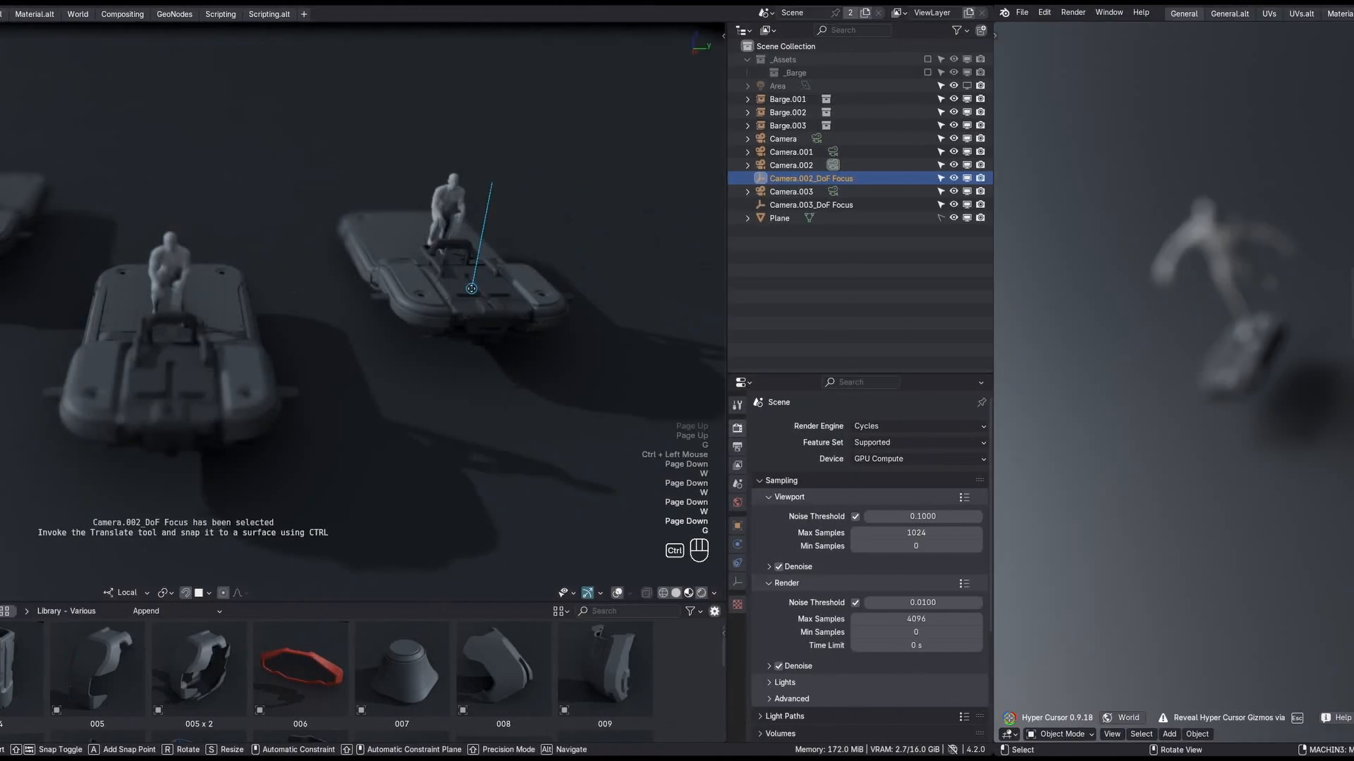
left_click(28, 11)
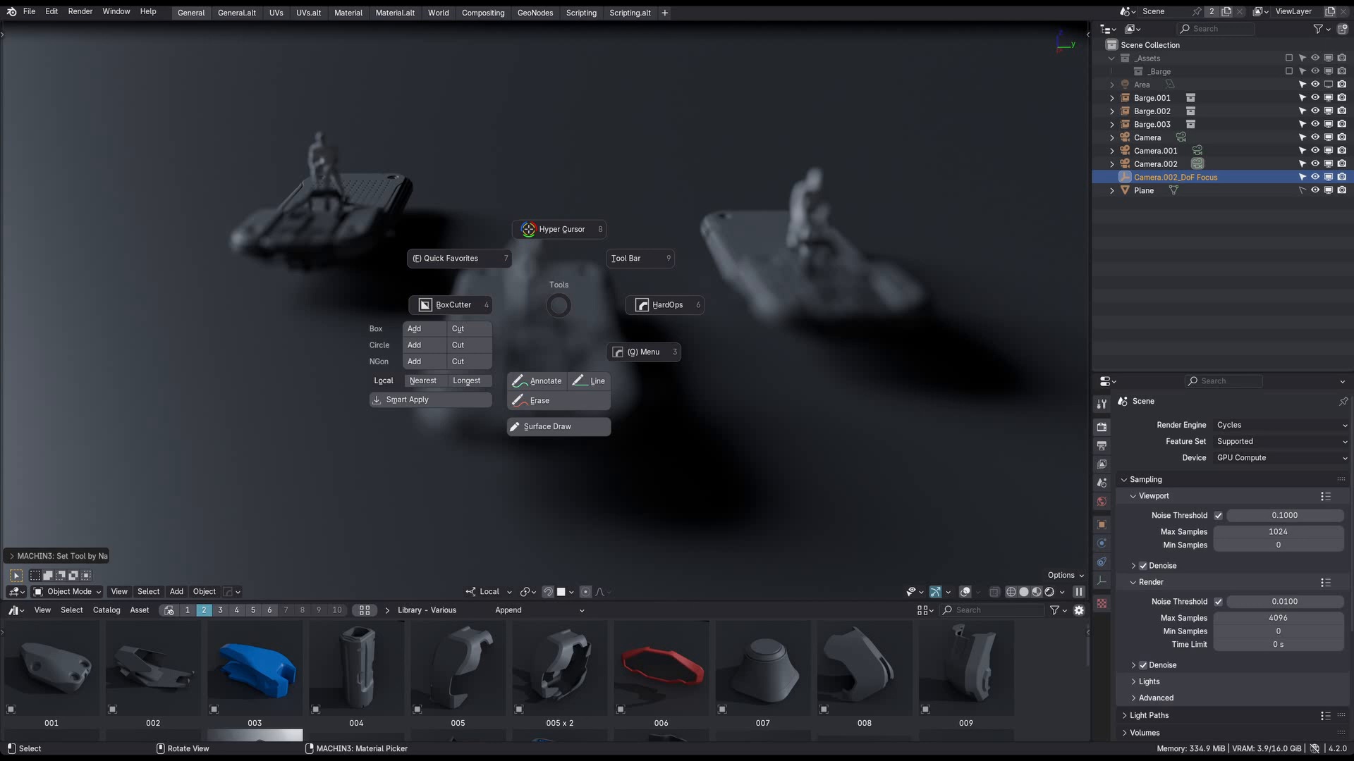
- Pick a tool from the MACHIN3 Tools pie's annotate, line, erase and surface-draw options
left_click(545, 381)
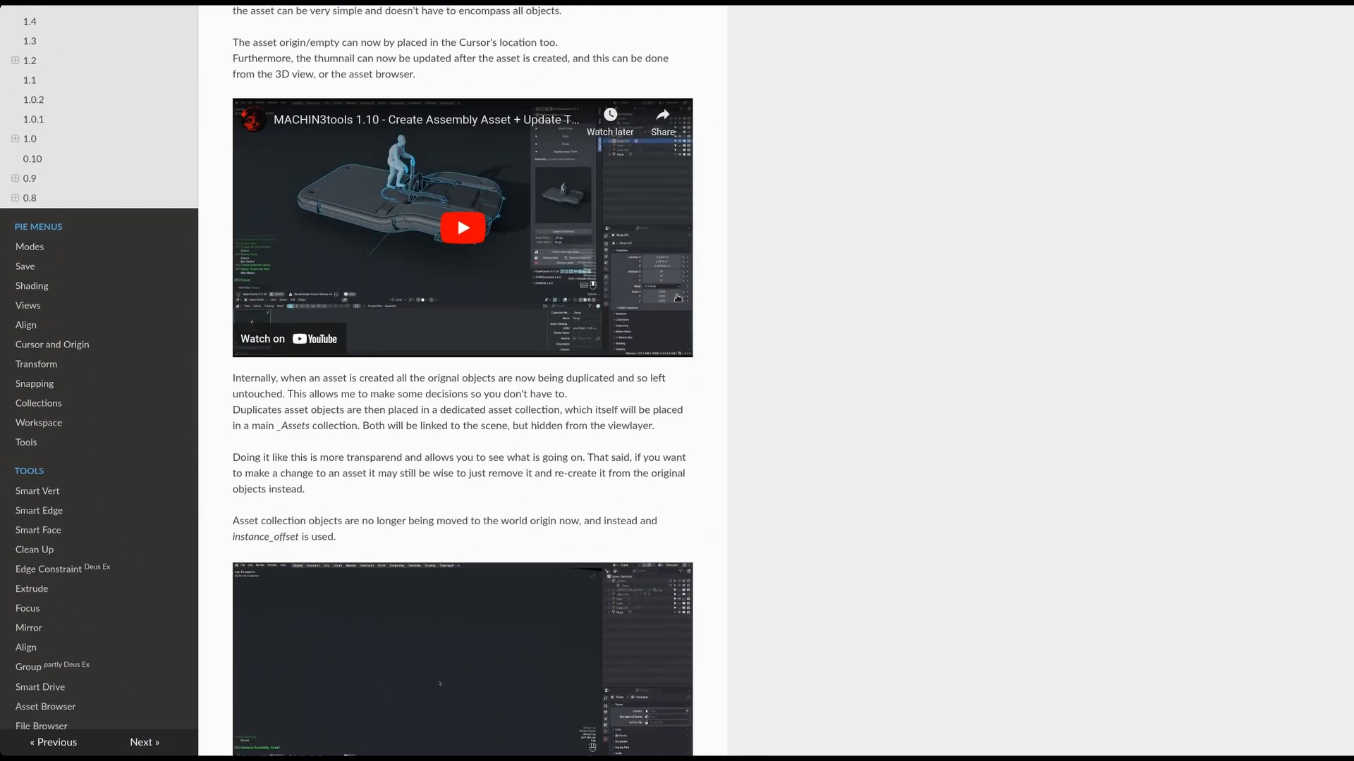
- Scroll past the Shading Pie notes and through the 1.10 changelog's camera and depth-of-field entries
scroll("down", 3)
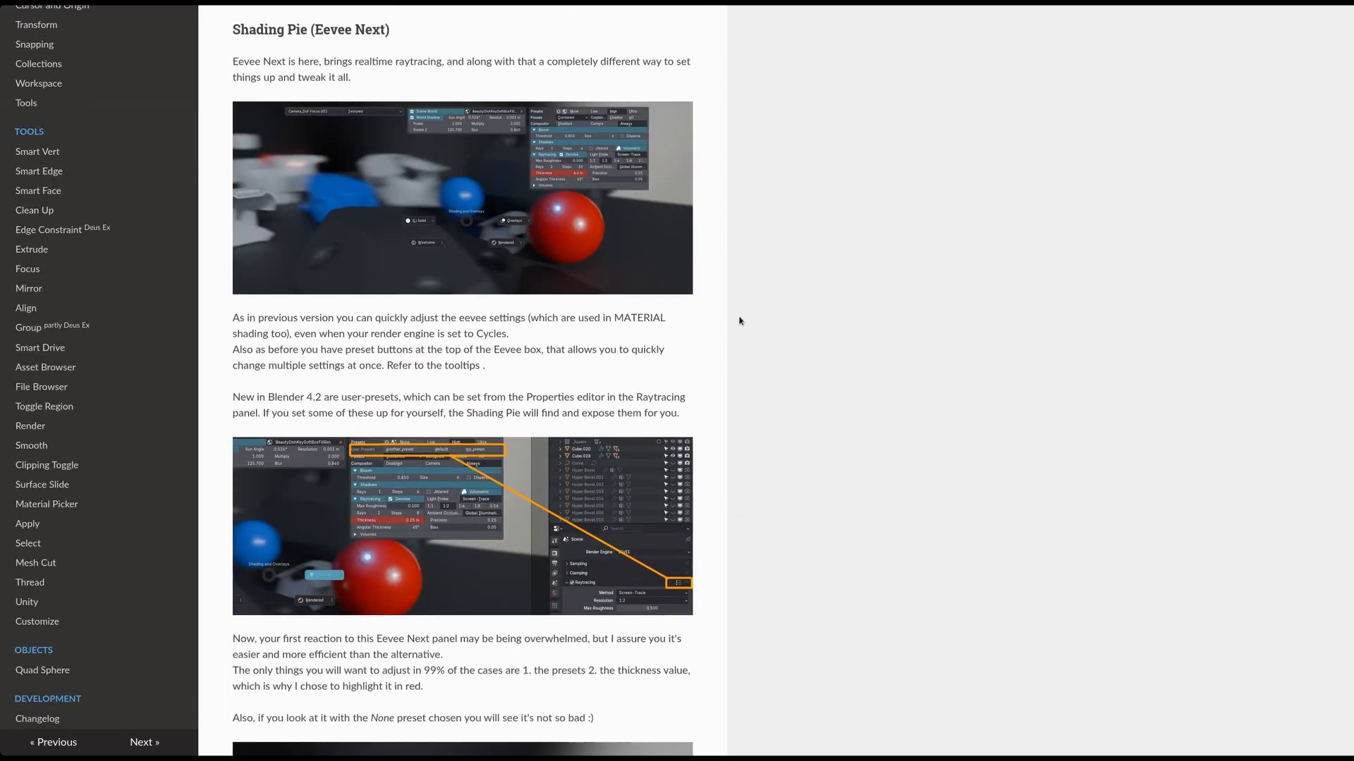
scroll("down", 3)
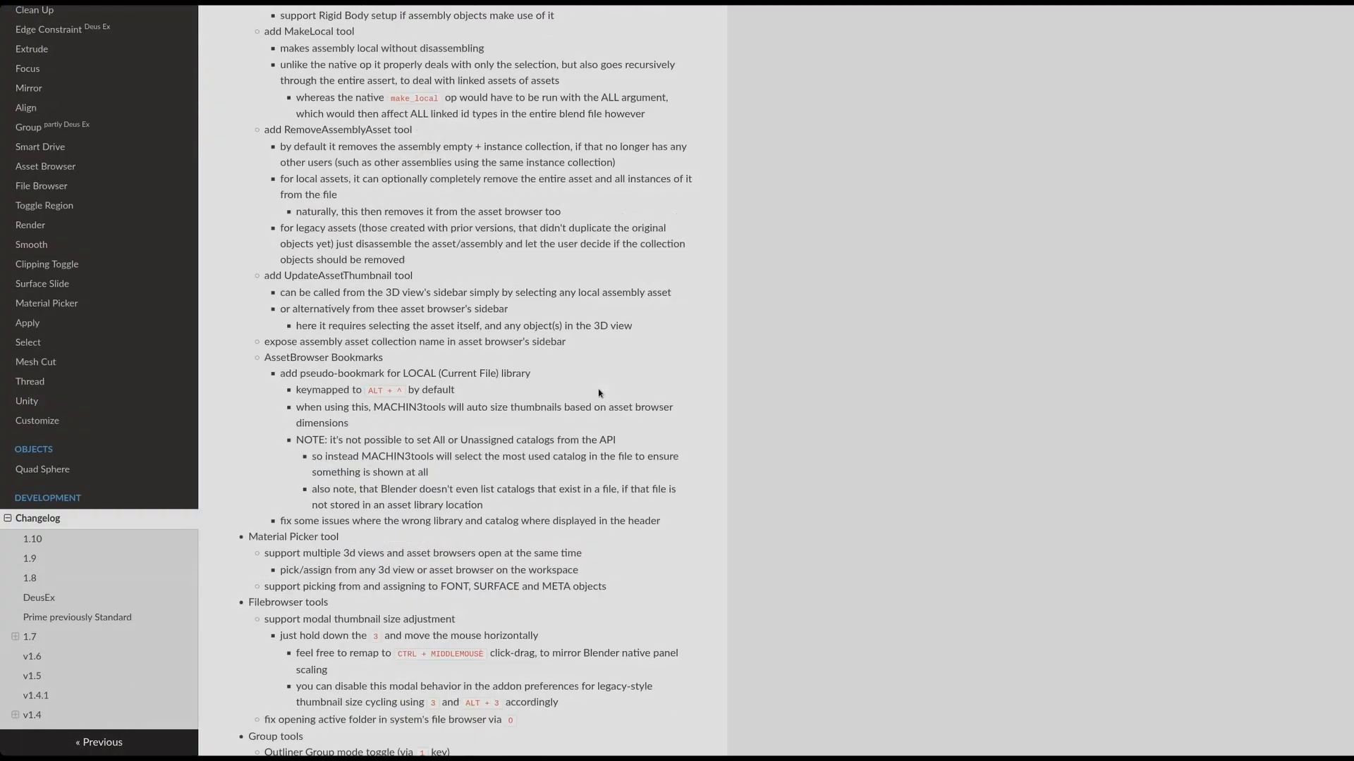
scroll("down", 3)
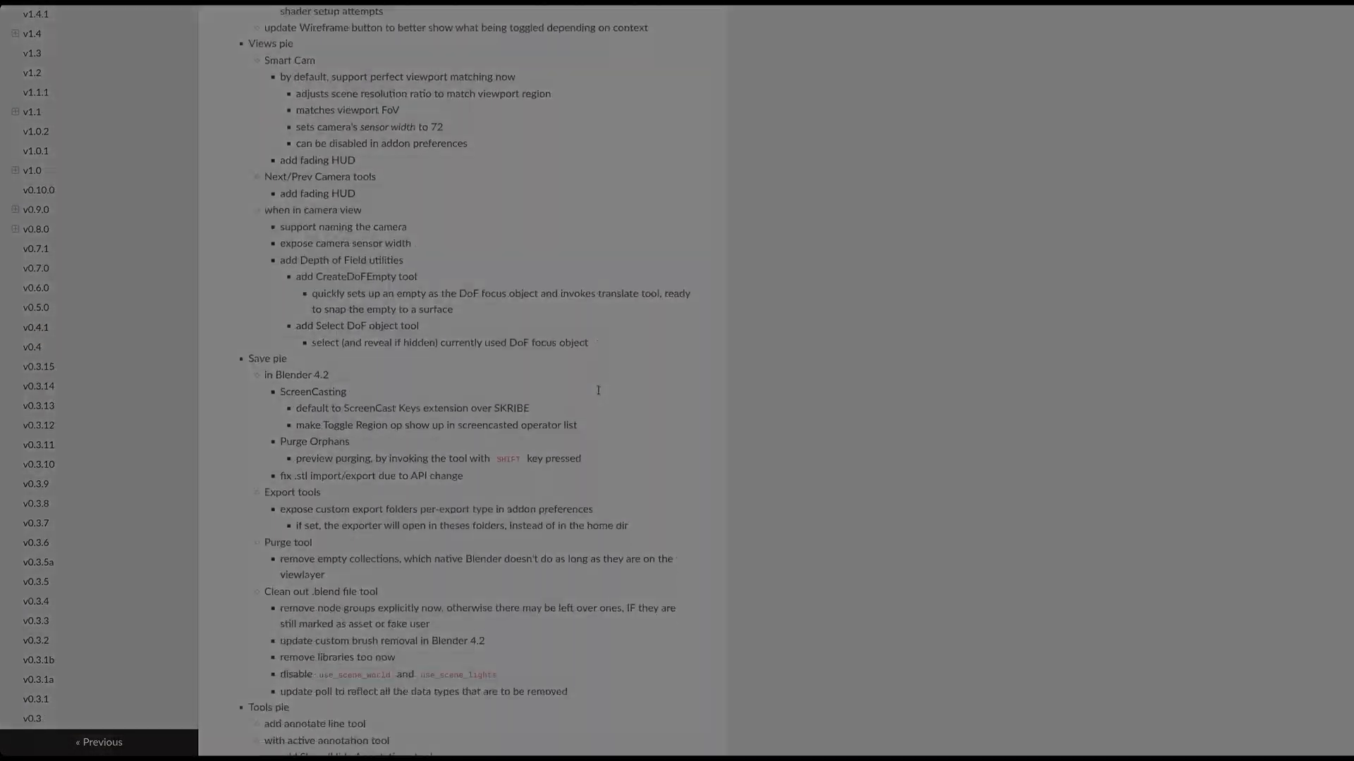